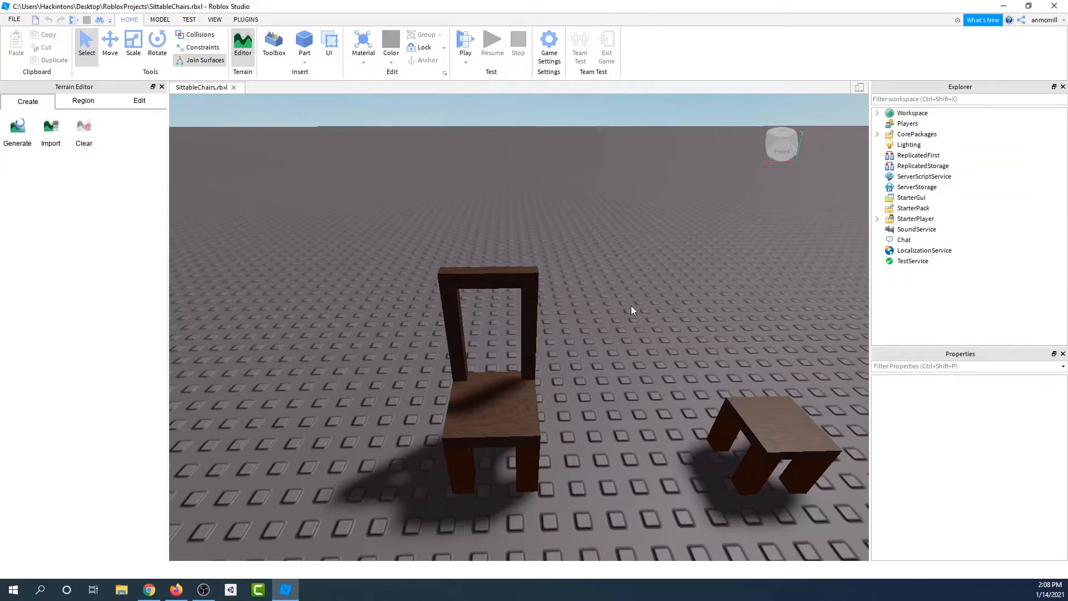
mouse_move(648, 312)
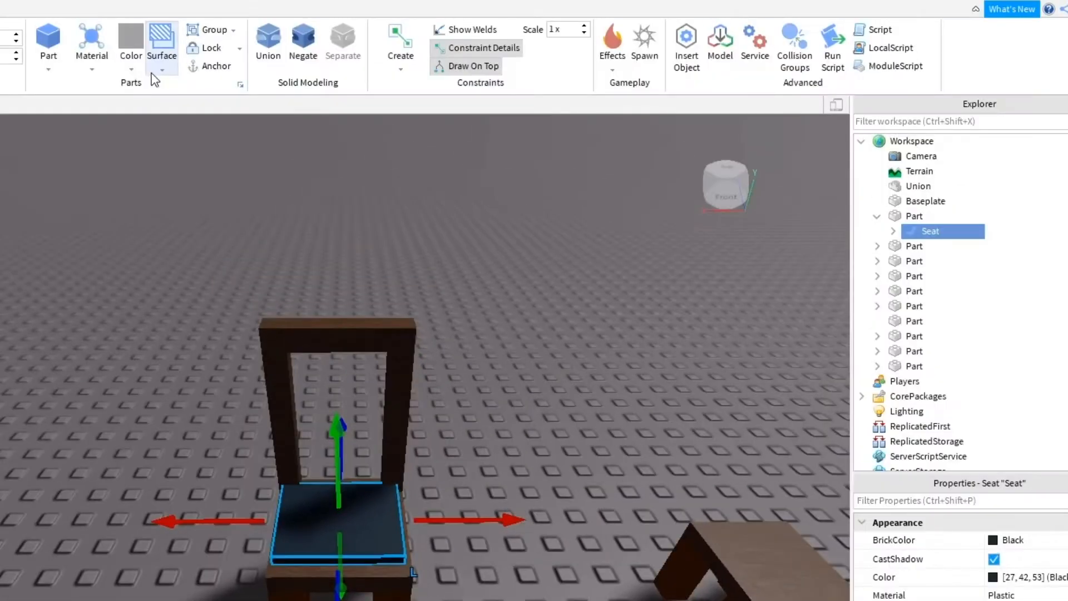
Step: Playtest to confirm the avatar sits in the wooden chair, then stop
click(90, 41)
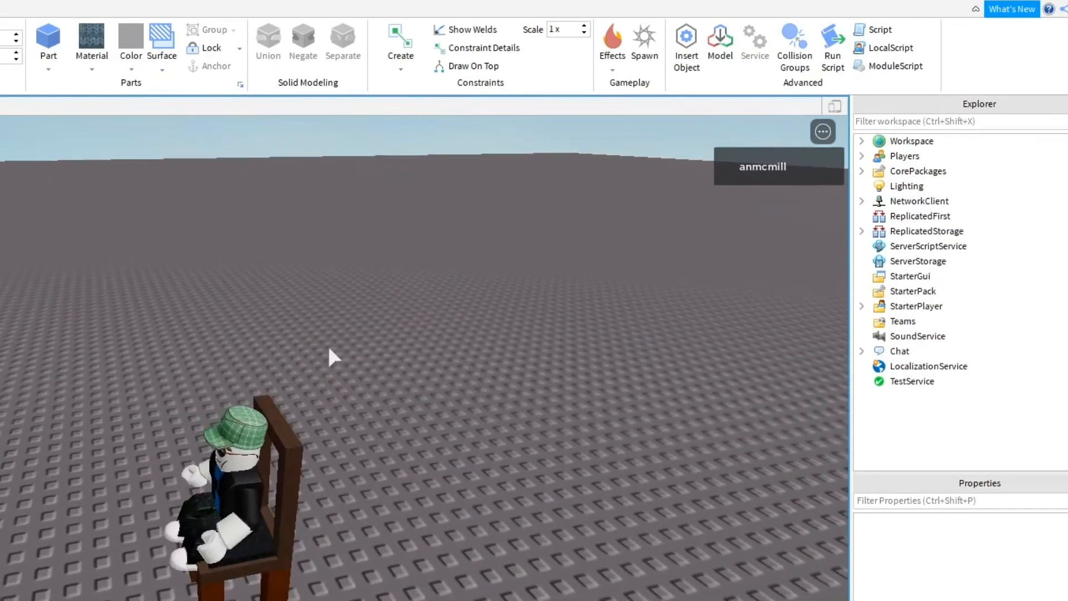
click(613, 552)
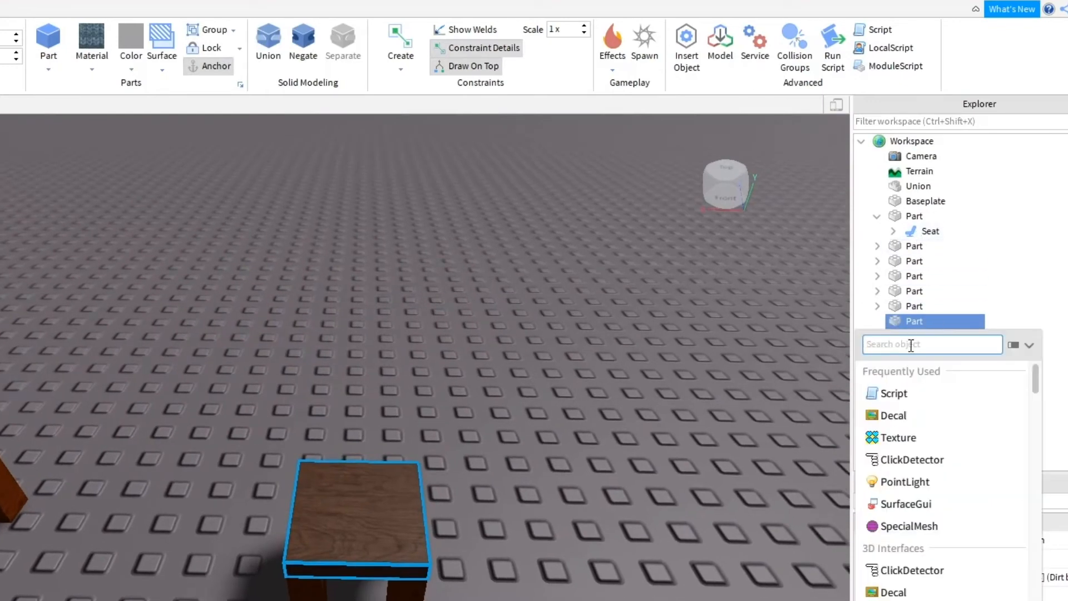
mouse_move(927, 349)
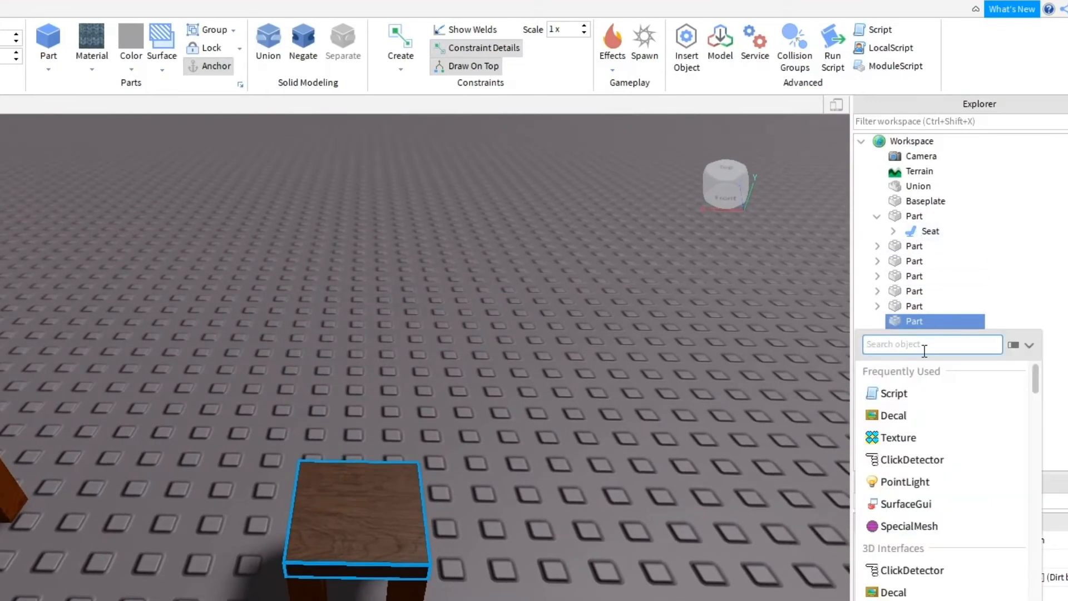
Step: Insert a Seat into the stool's top part via Insert Object search "se"
text(se)
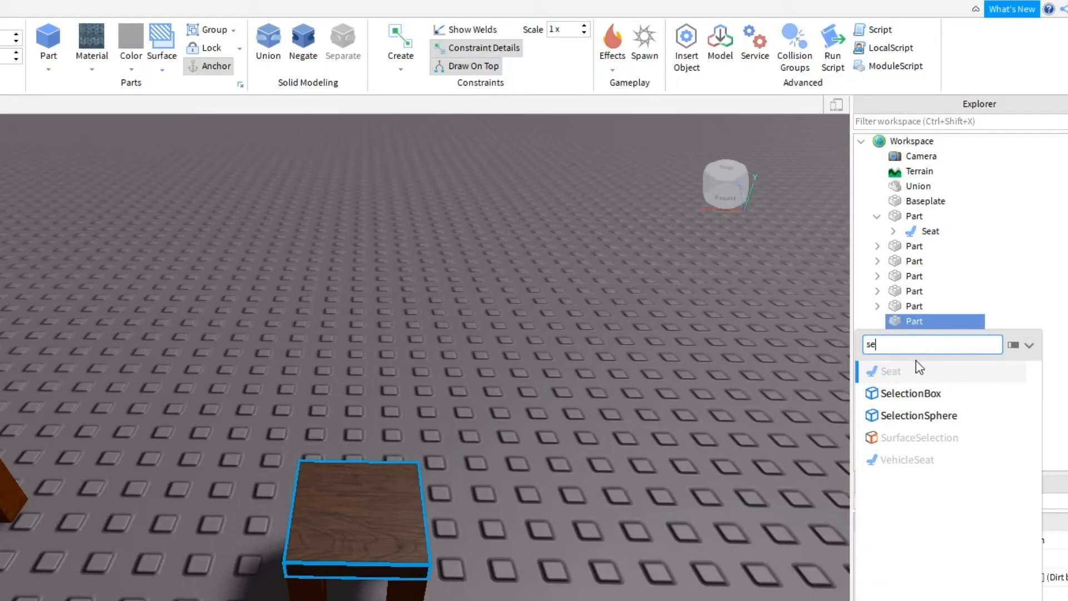
click(890, 370)
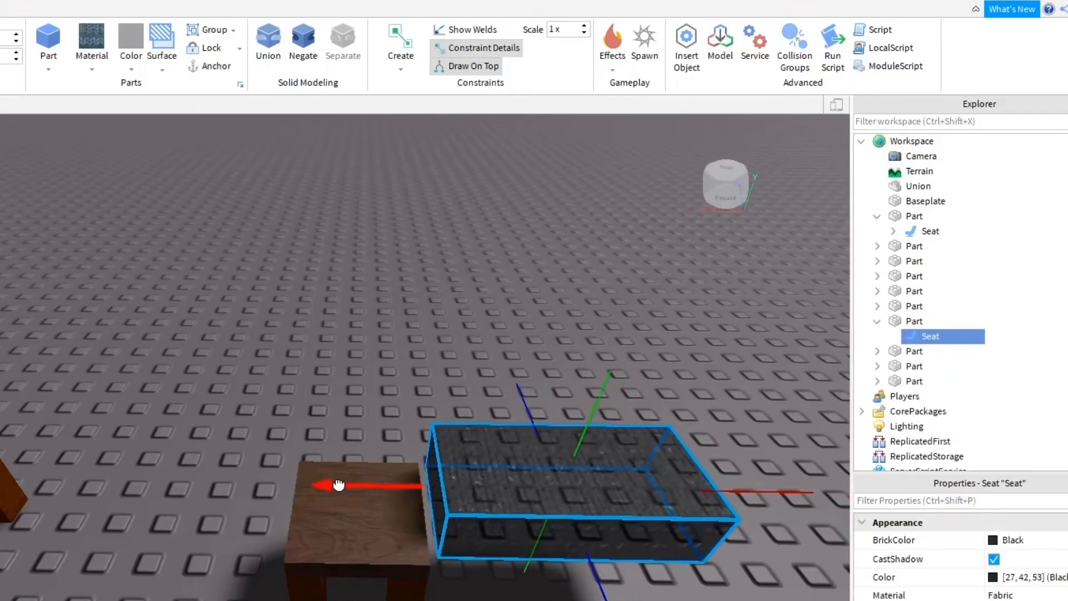